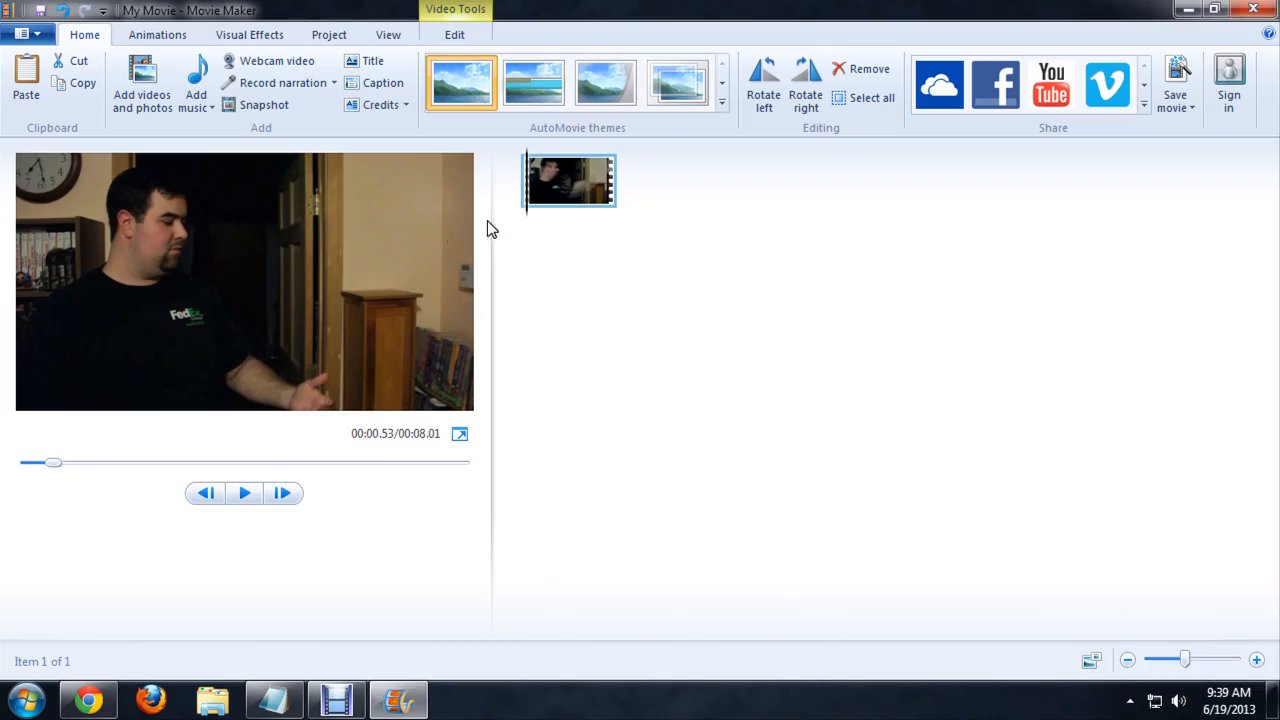
# Move the playhead on the storyboard clip so the preview shows the 00:02.87 frame.
pyautogui.click(245, 492)
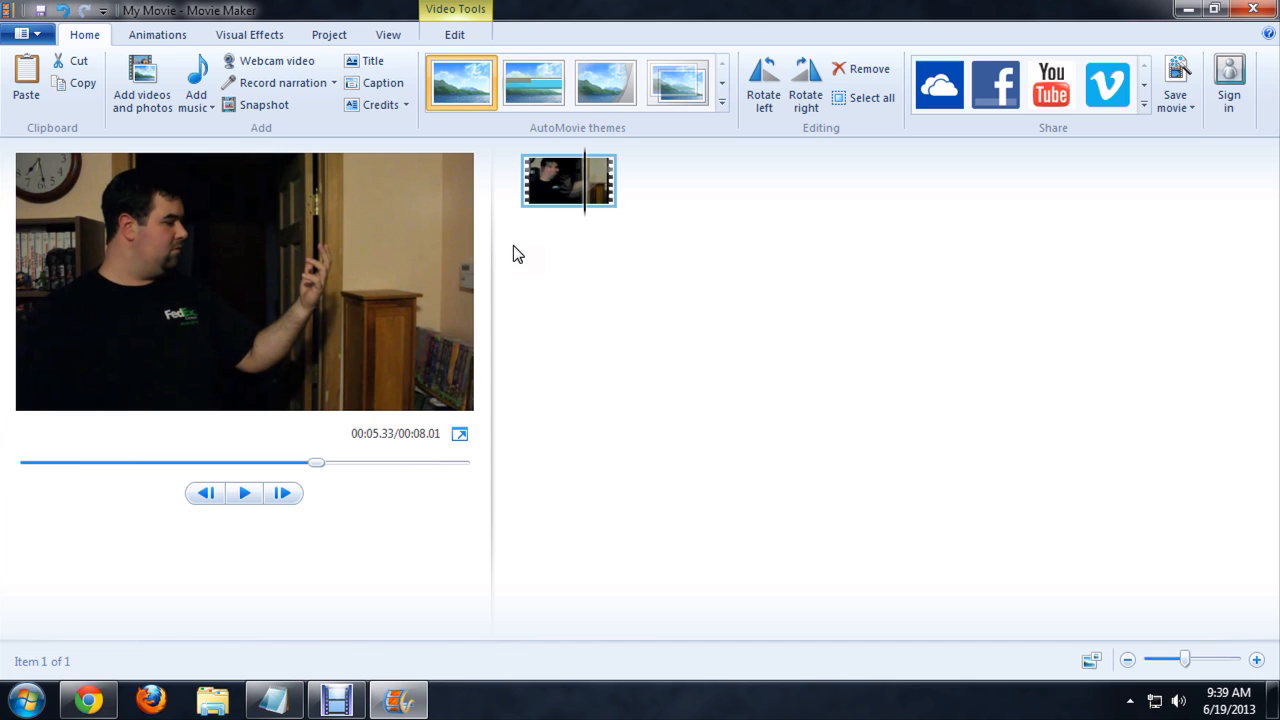
pyautogui.moveTo(285, 260)
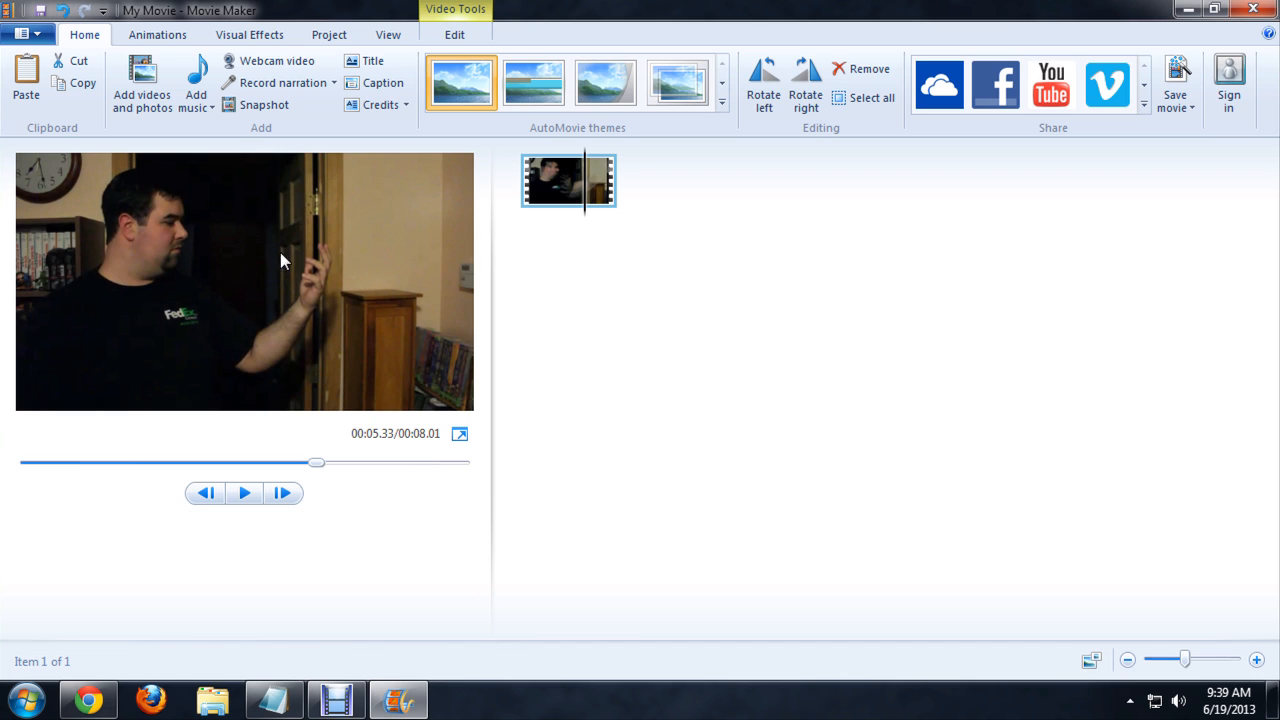
pyautogui.moveTo(587, 222)
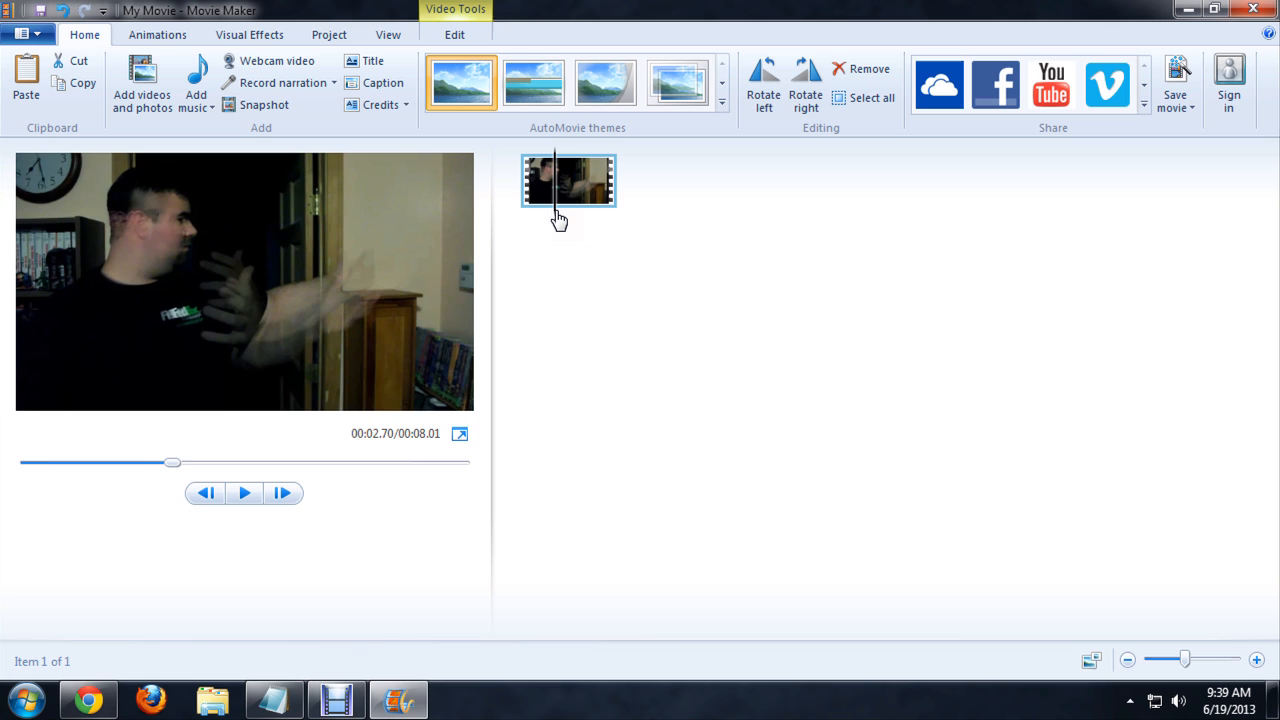
pyautogui.moveTo(141, 83)
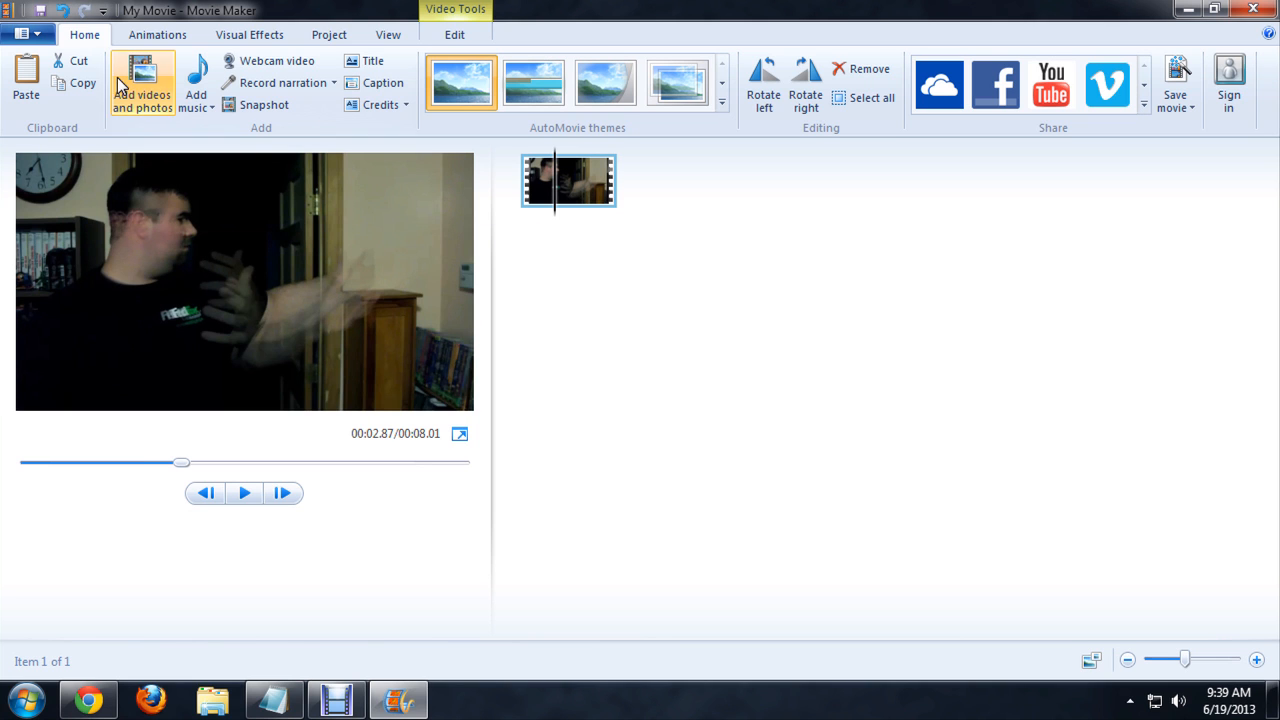
pyautogui.moveTo(264, 104)
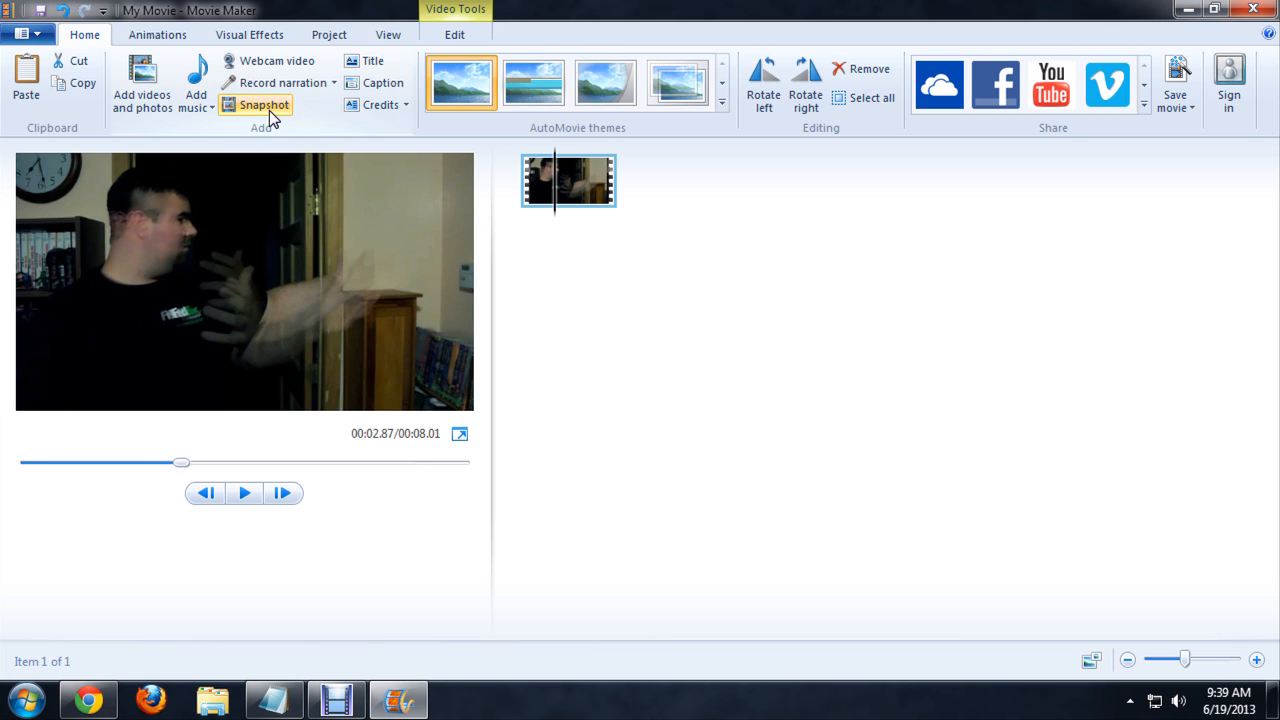
# Capture the previewed frame with Snapshot and save it as a PNG in My Pictures.
pyautogui.click(264, 105)
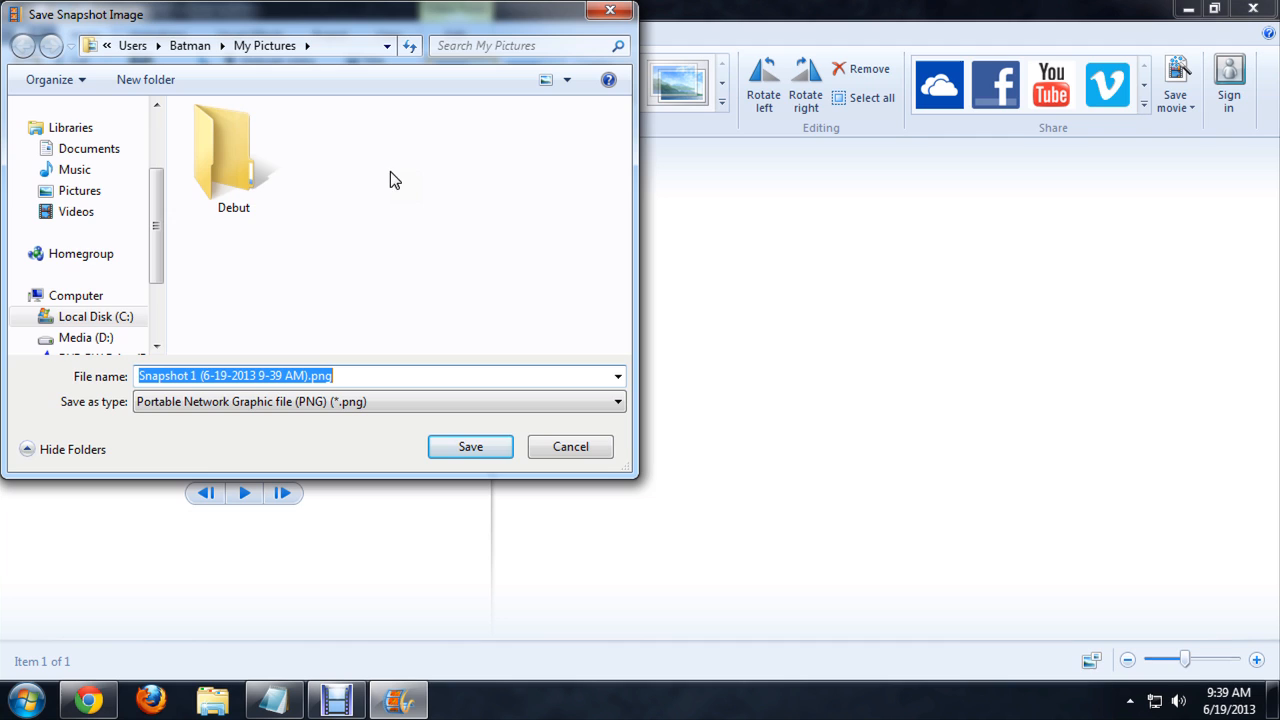
pyautogui.moveTo(280, 46)
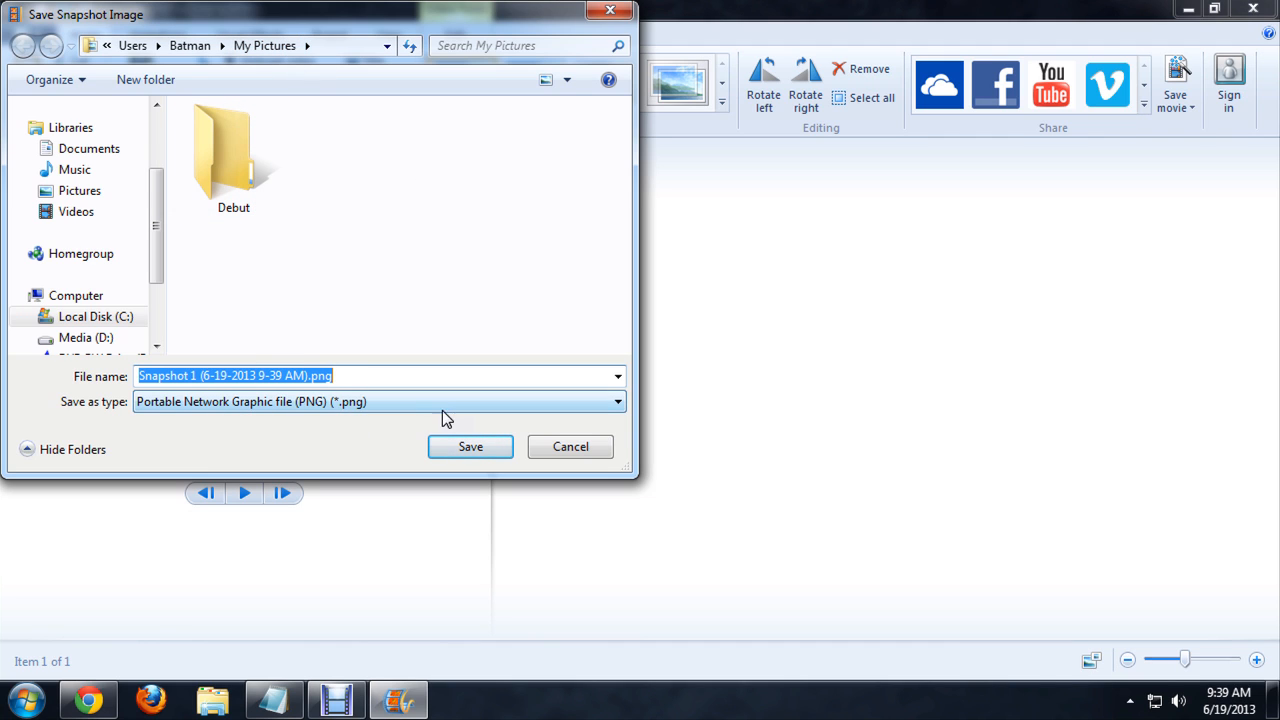
pyautogui.click(378, 401)
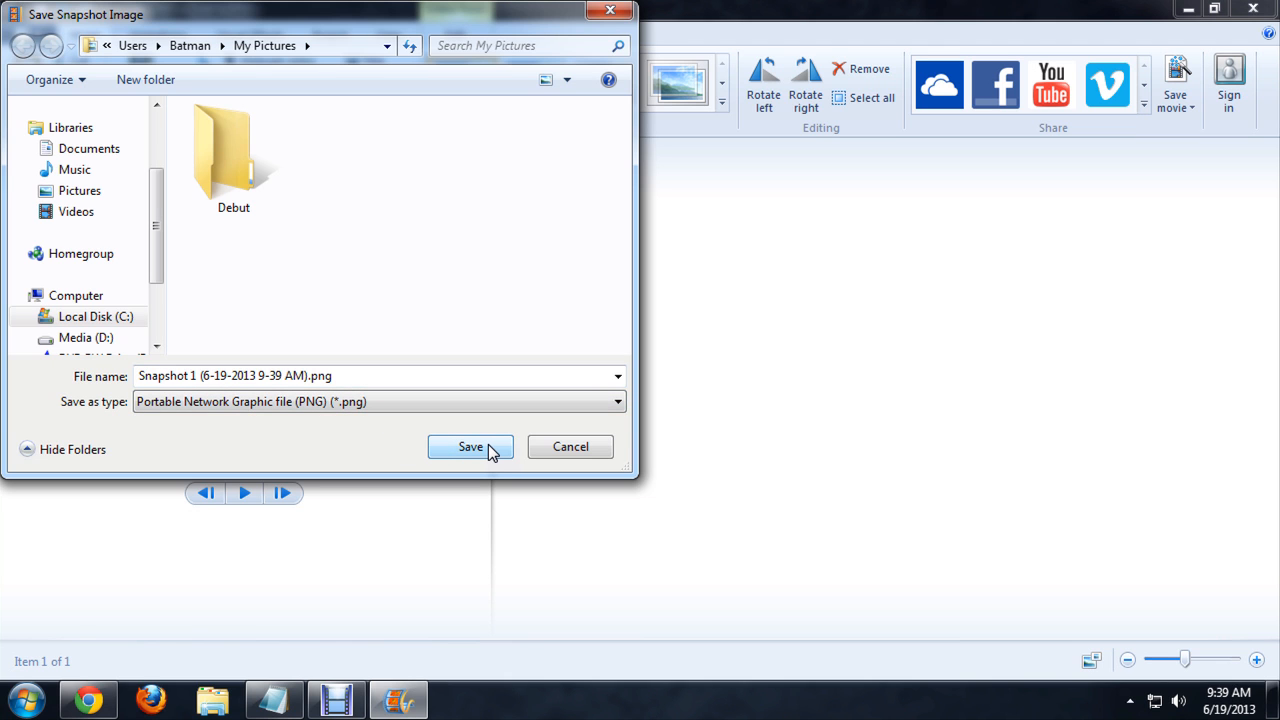
pyautogui.click(470, 446)
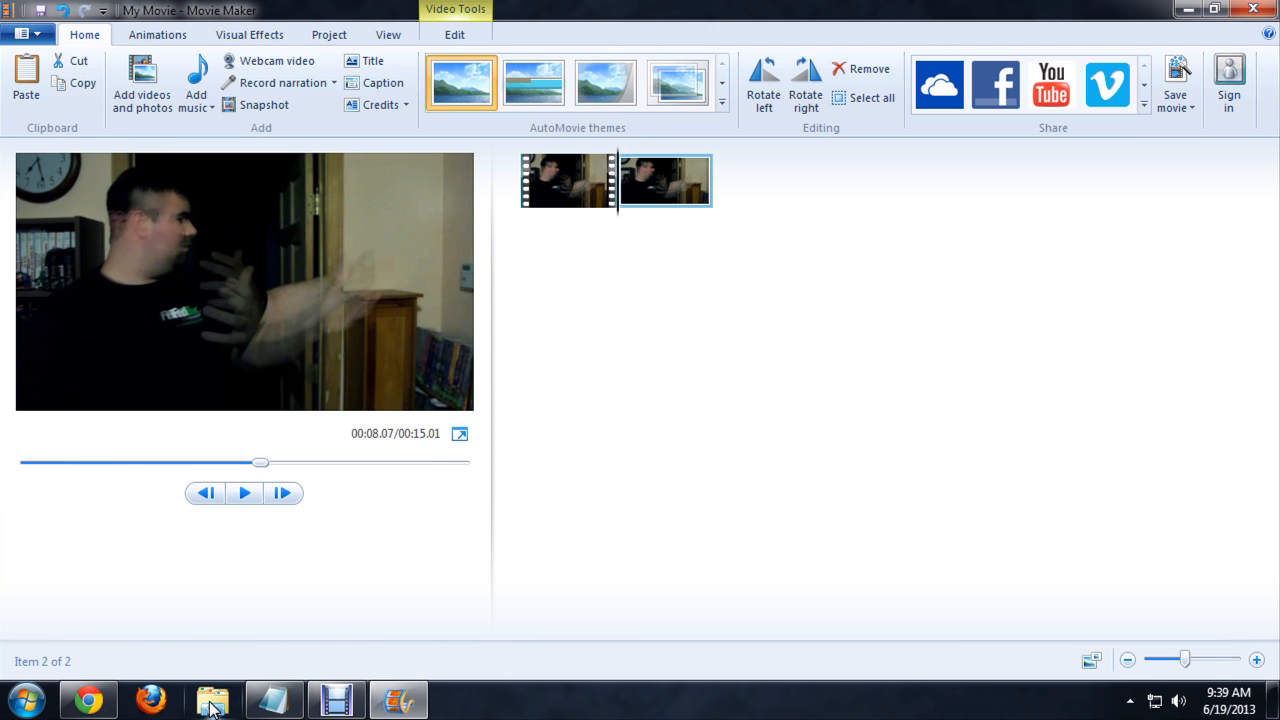
# Locate the saved snapshot PNG in the Pictures library of File Explorer.
pyautogui.click(211, 699)
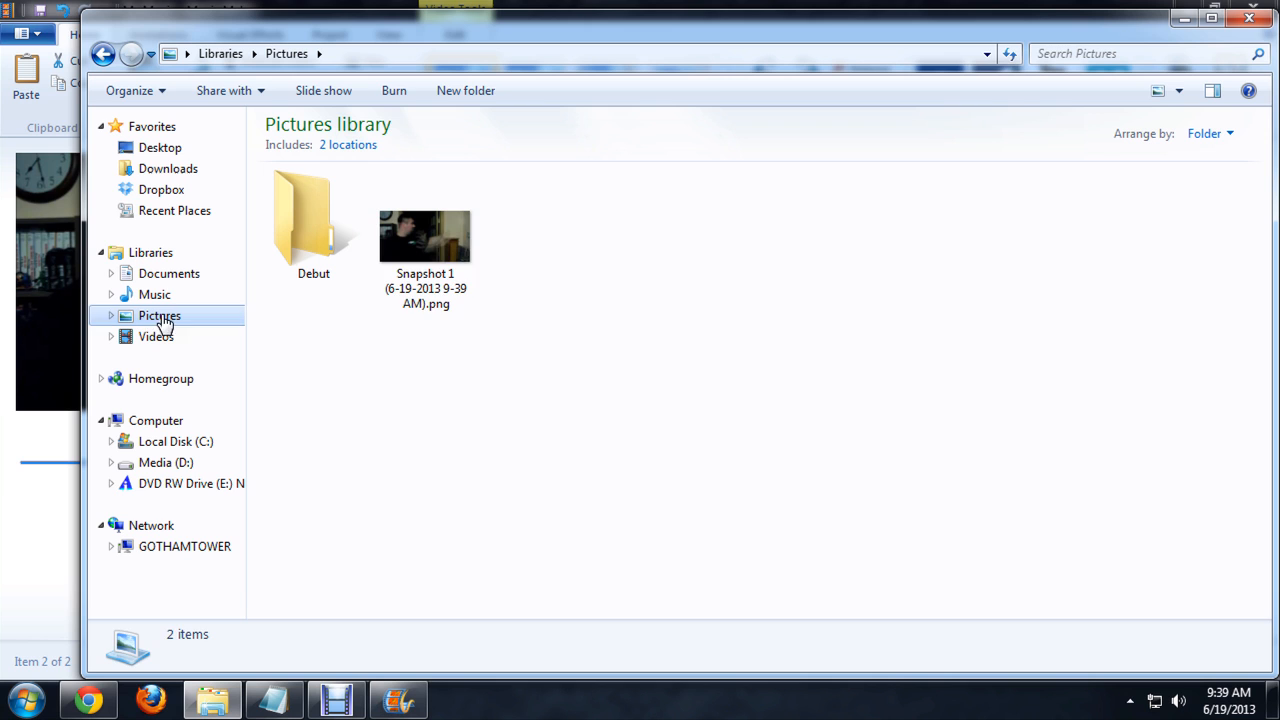
pyautogui.click(425, 235)
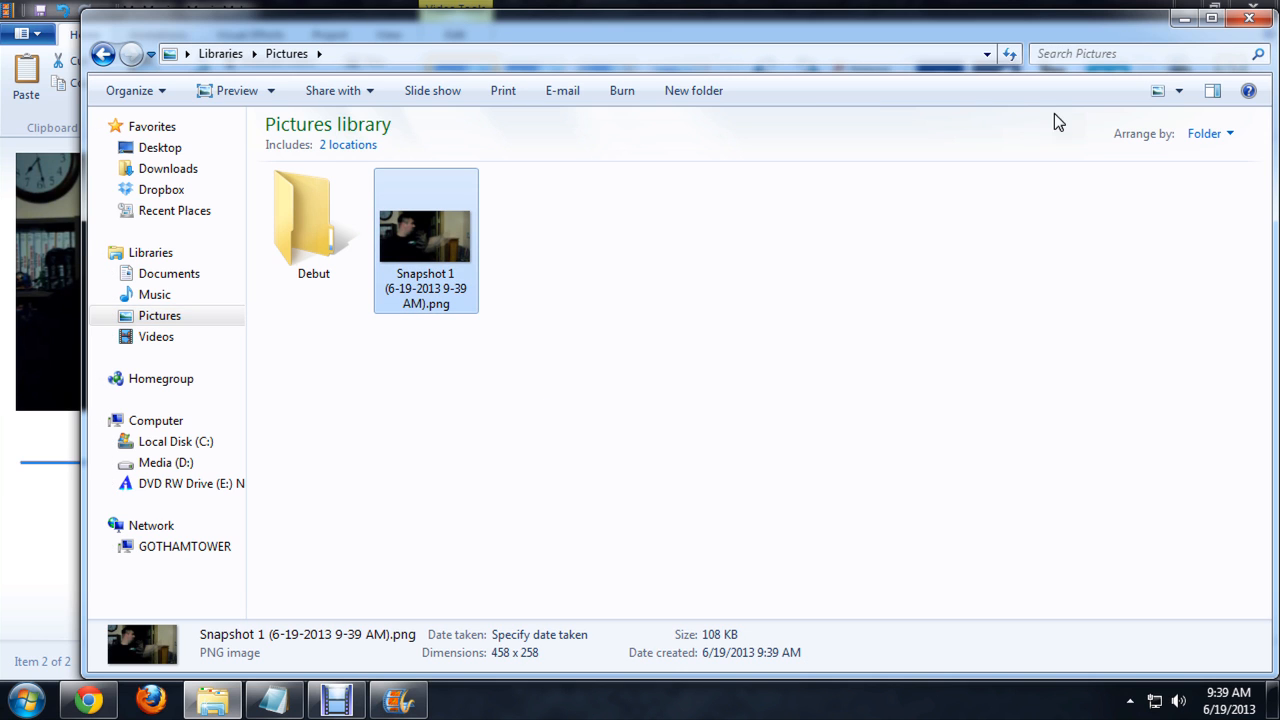
pyautogui.click(335, 699)
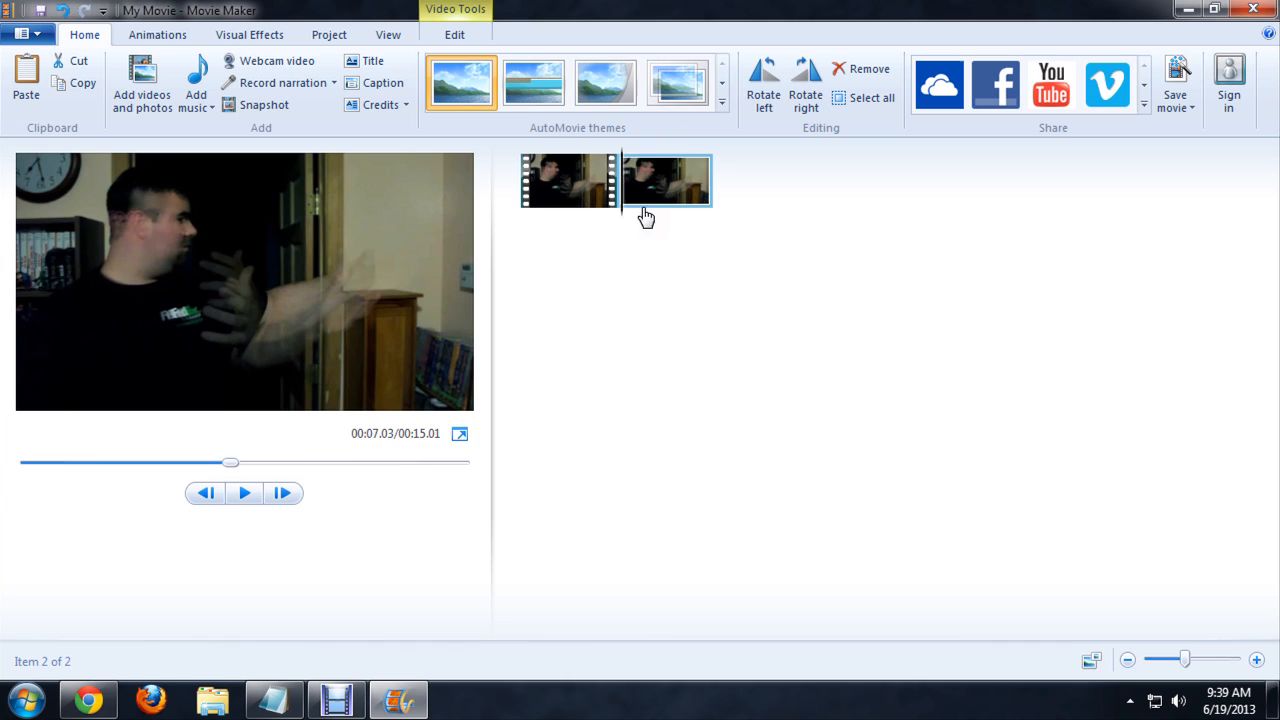
pyautogui.click(665, 180)
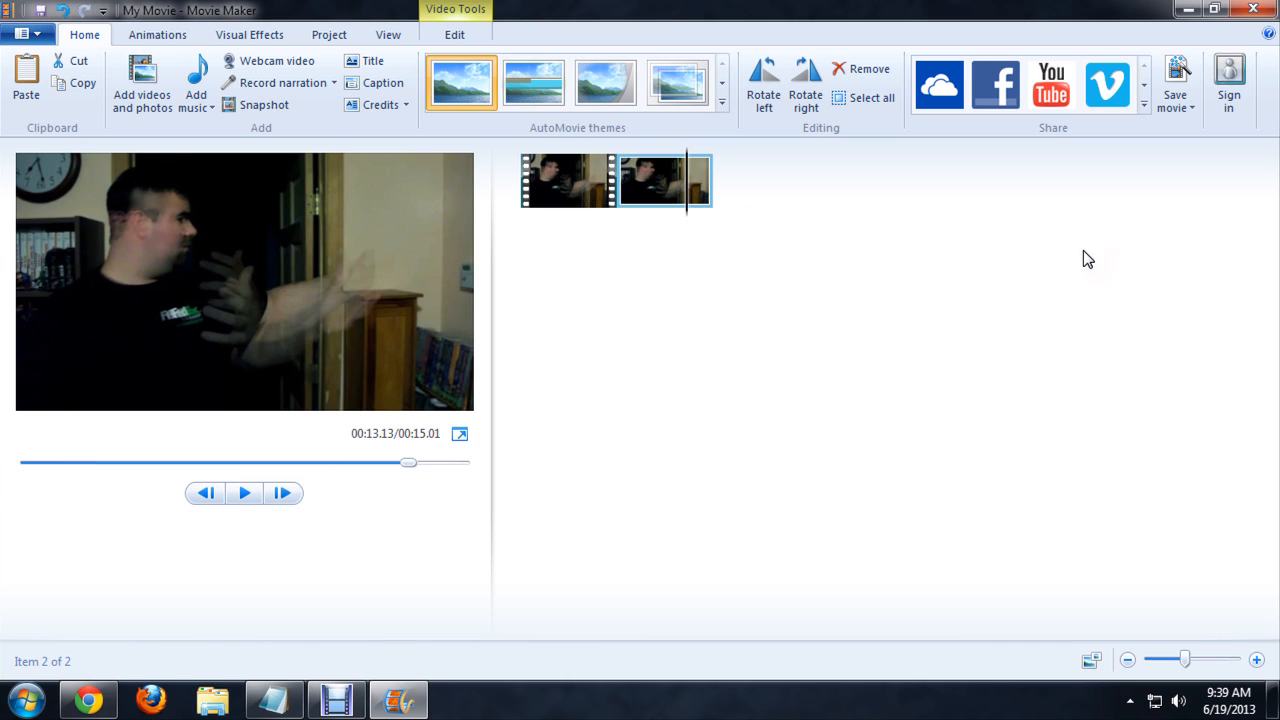
pyautogui.moveTo(681, 222)
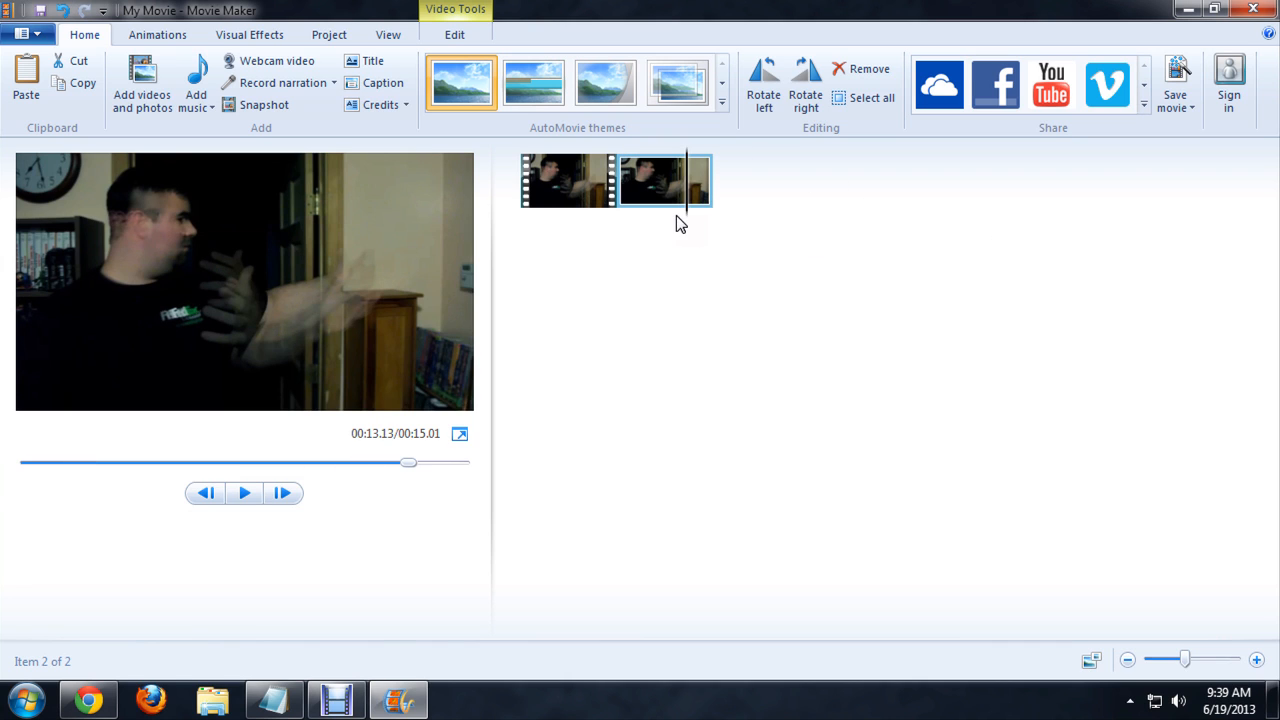
pyautogui.click(575, 180)
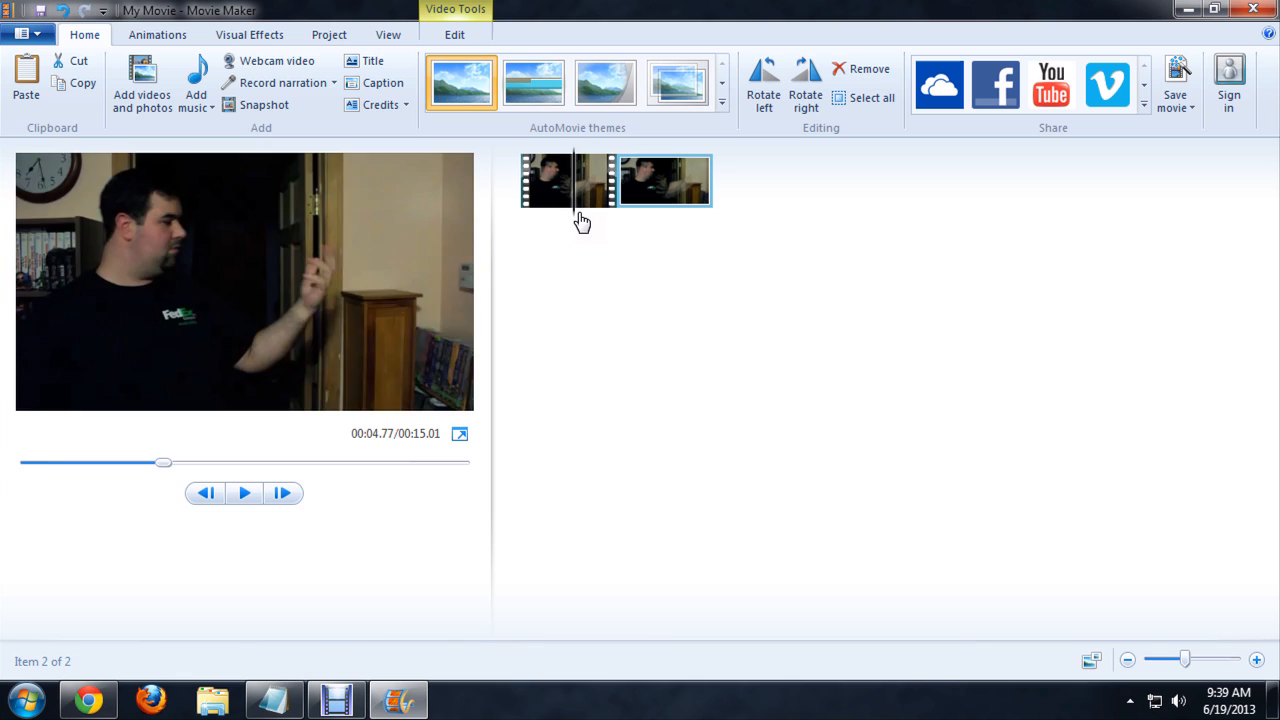
pyautogui.moveTo(665, 182)
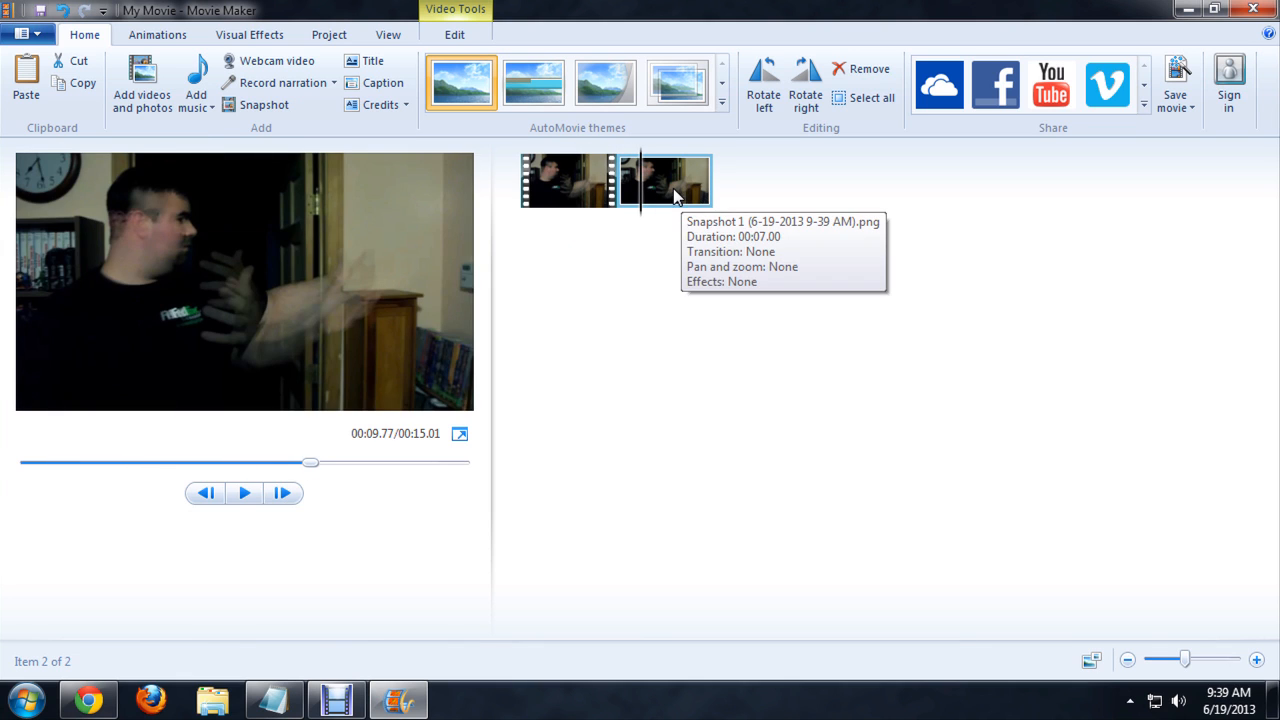
pyautogui.moveTo(688, 183)
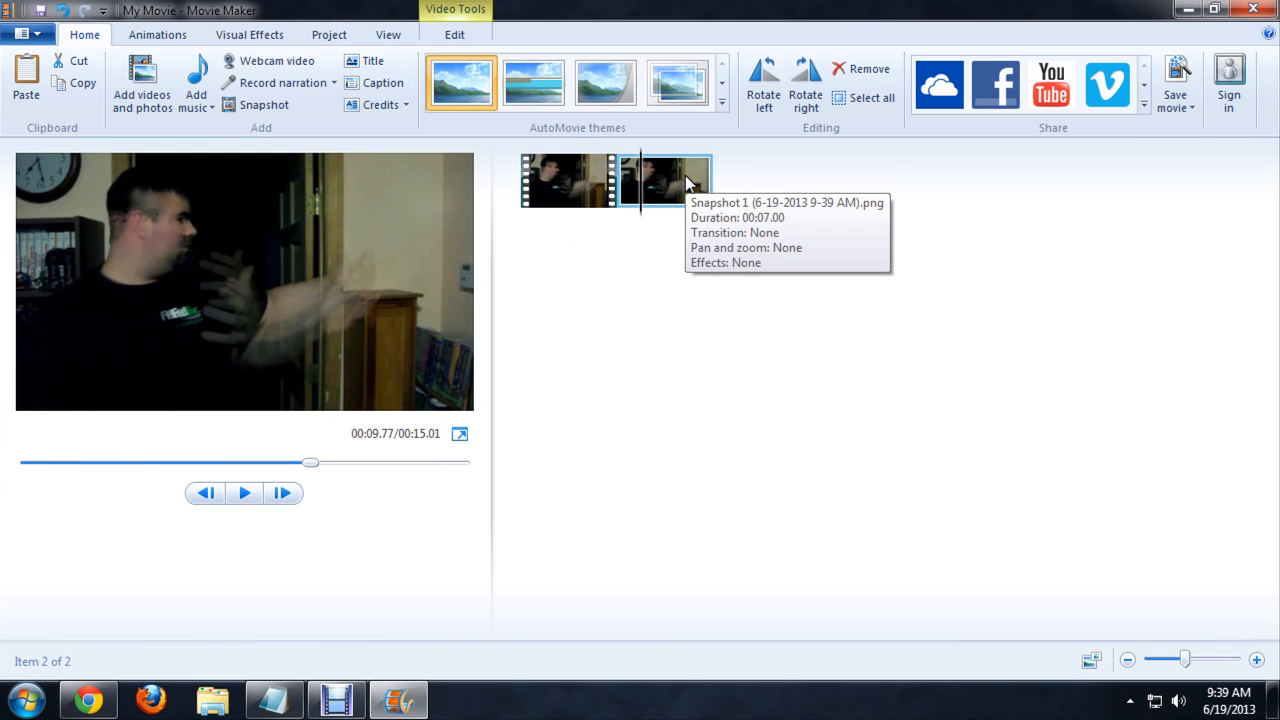